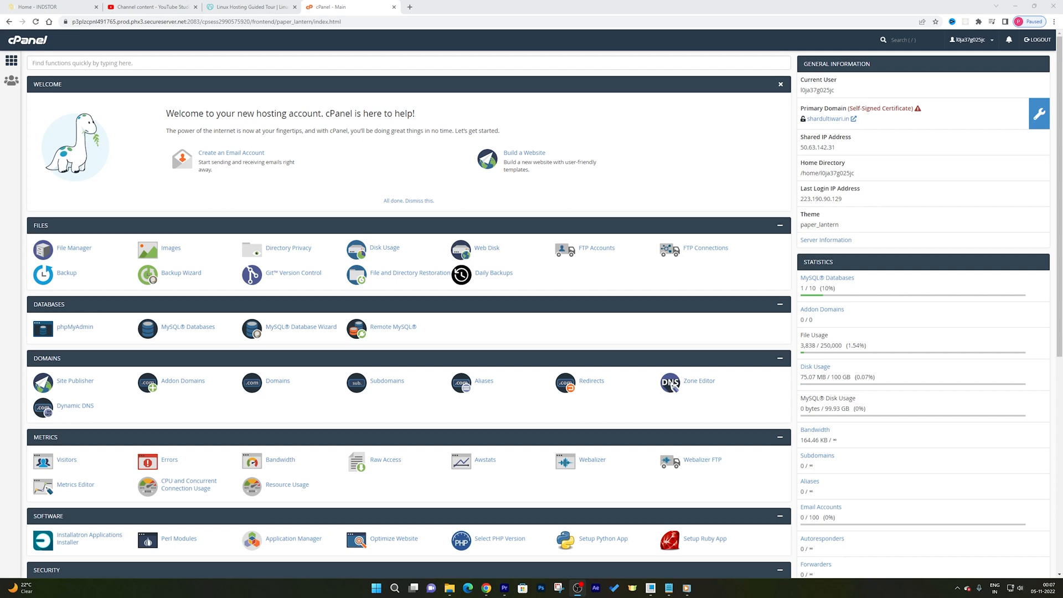
mouse_move(231, 152)
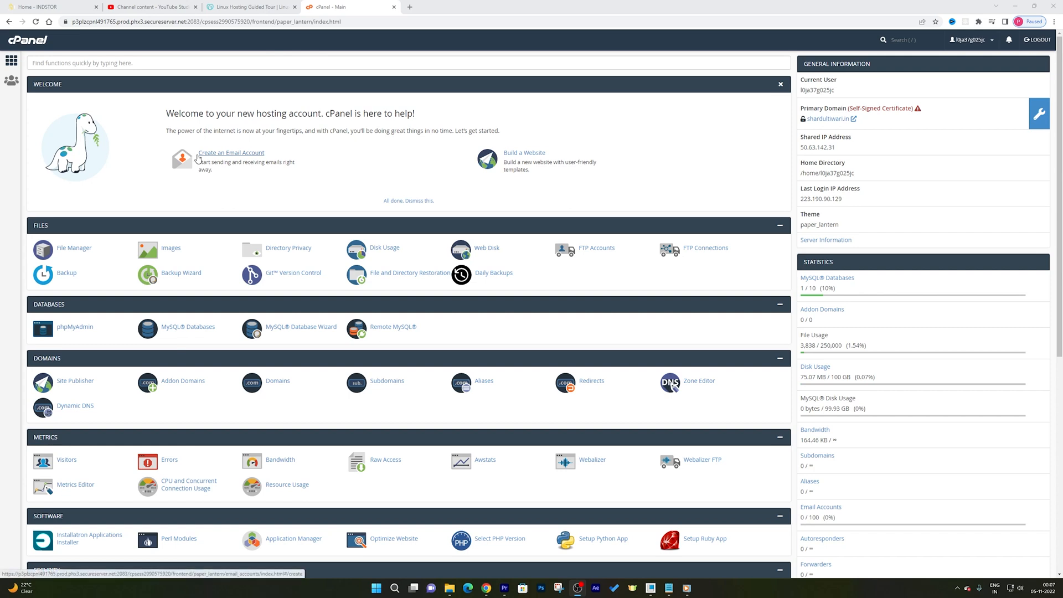
- In the PHP Selector, pick version 8.1 from the current PHP version list
scroll(down, 3)
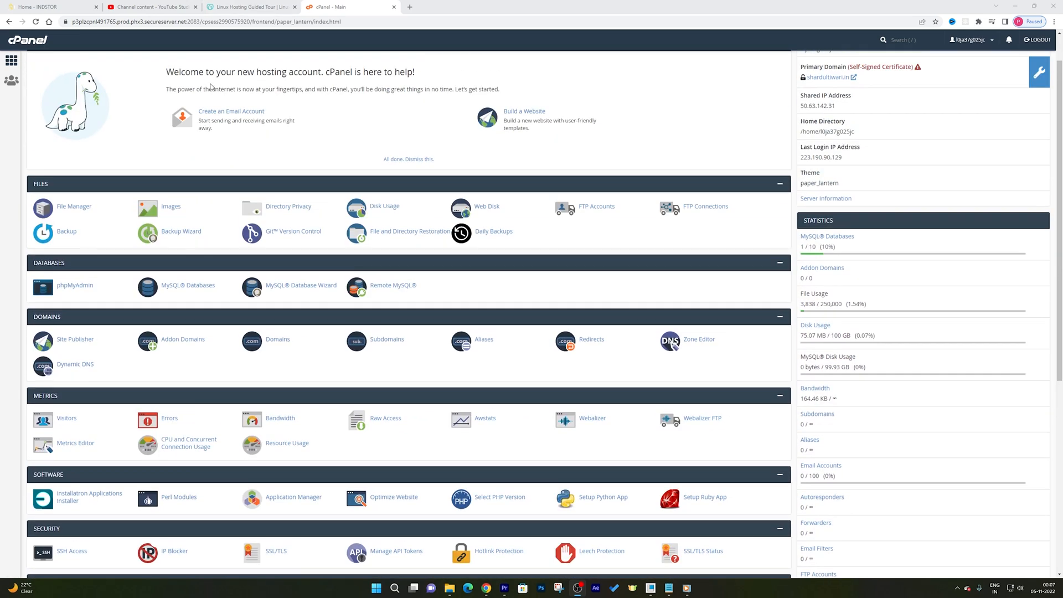
mouse_move(212, 87)
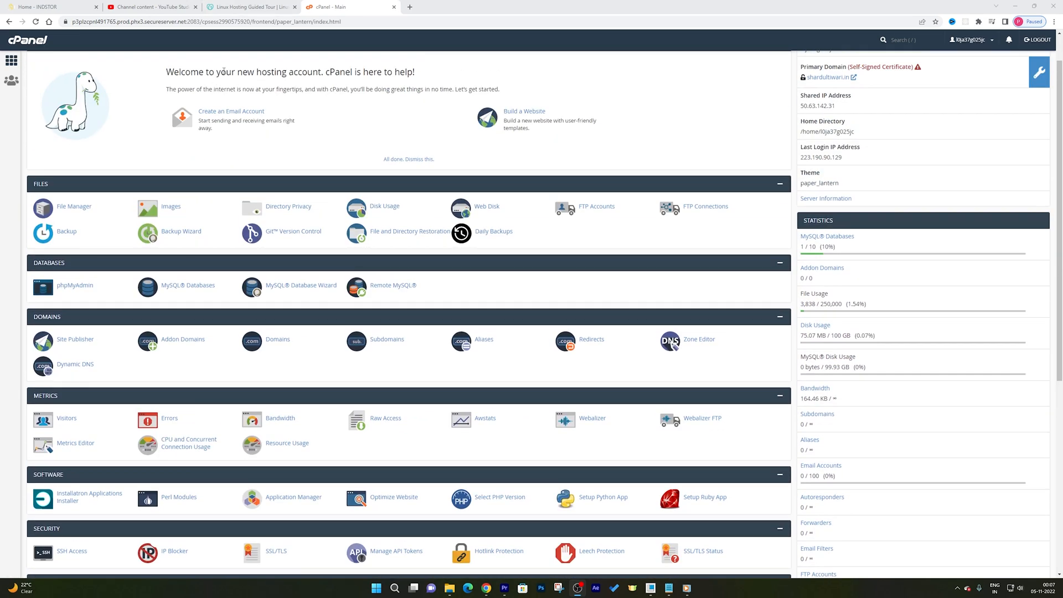
scroll(down, 3)
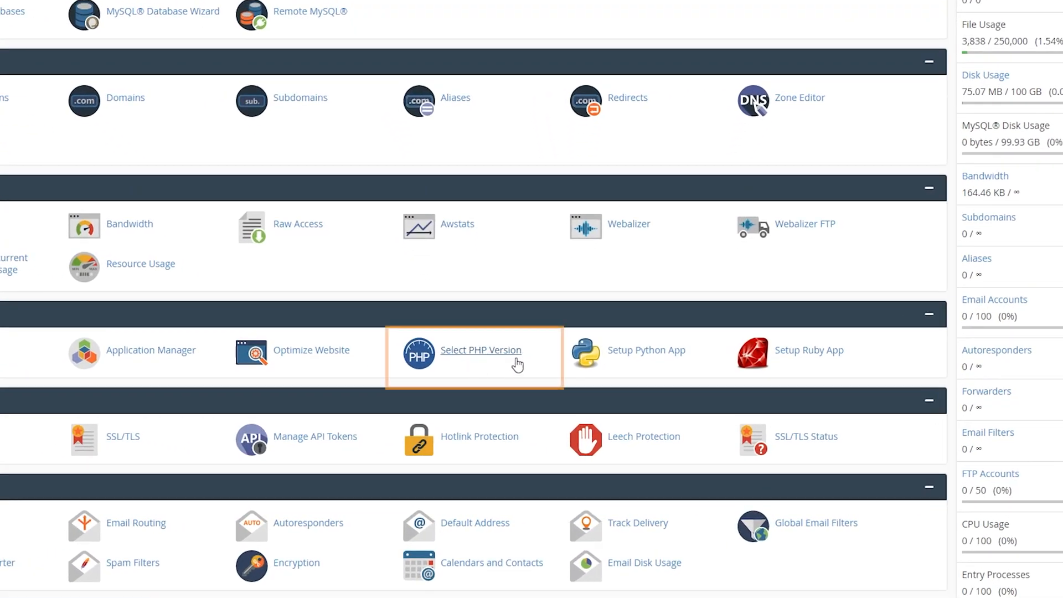
mouse_move(494, 368)
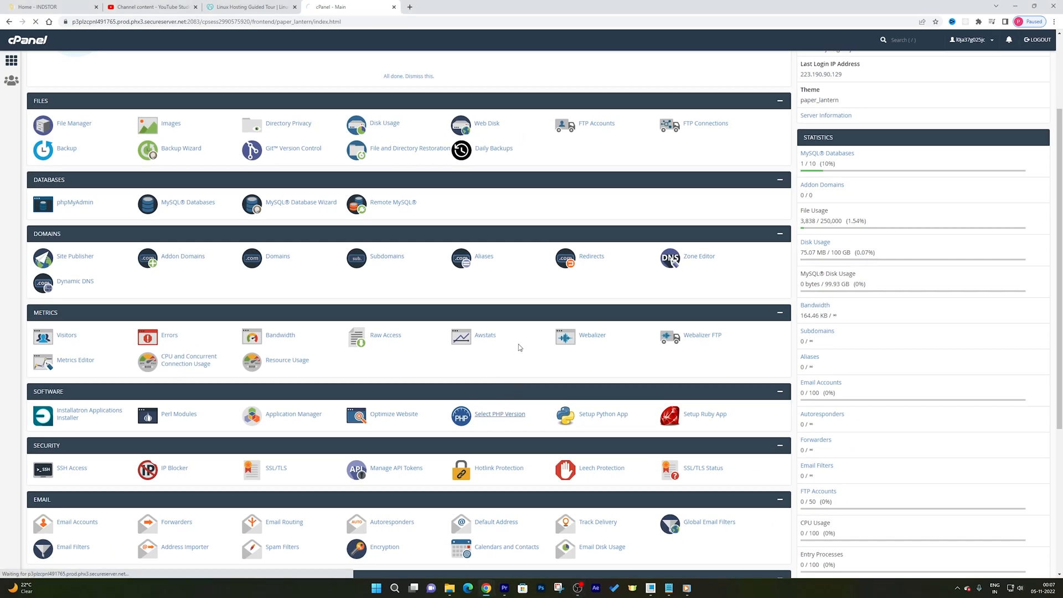
click(499, 413)
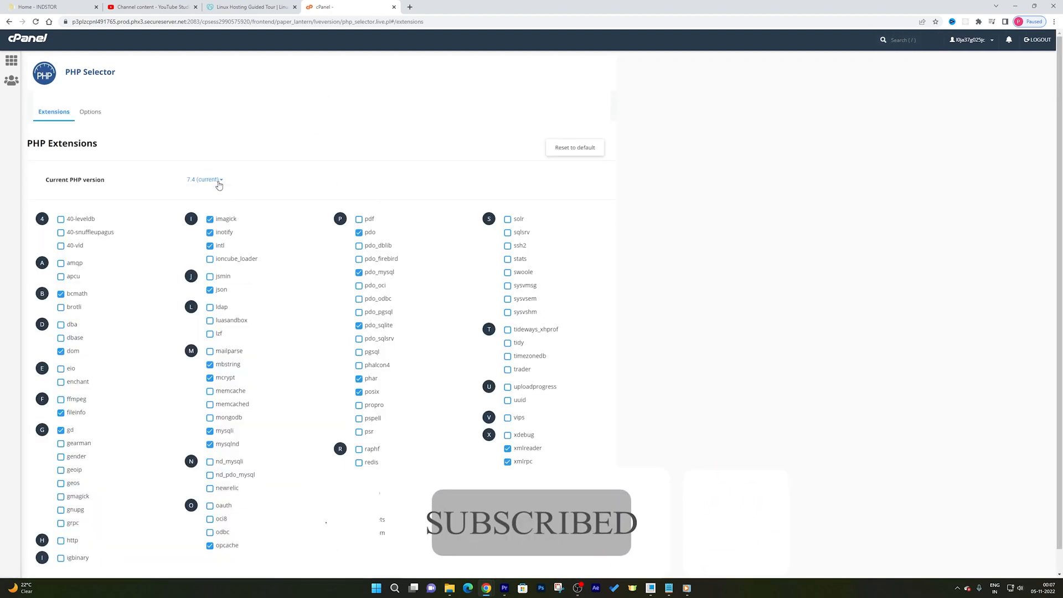
click(203, 179)
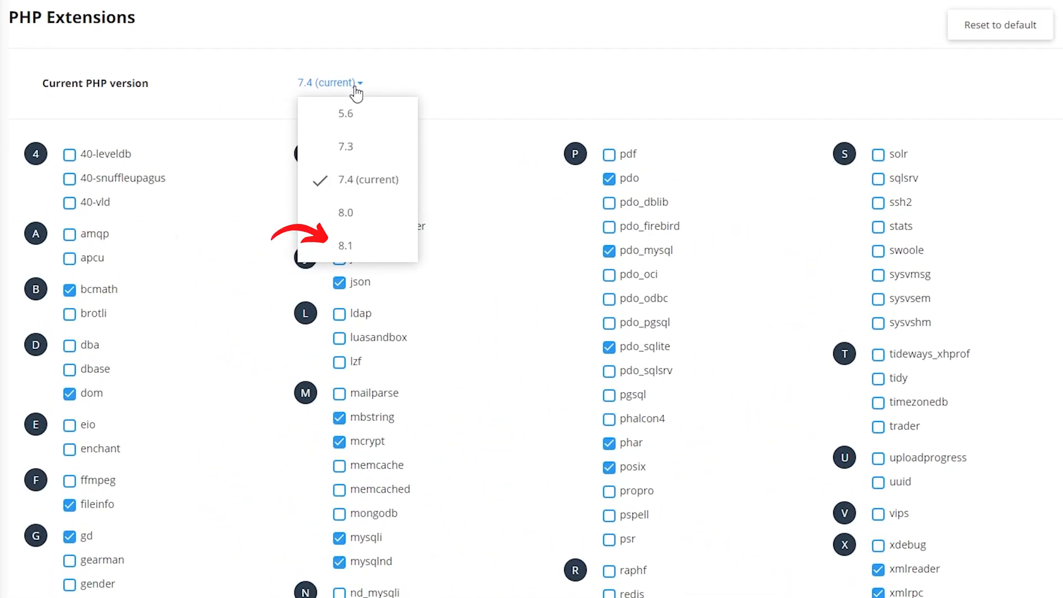
mouse_move(356, 244)
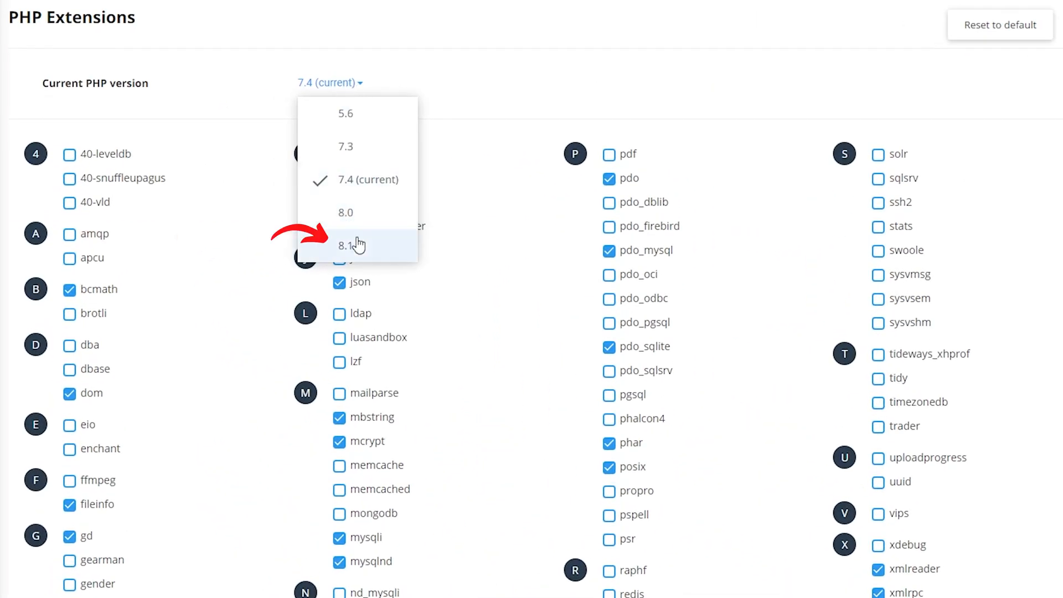
click(346, 245)
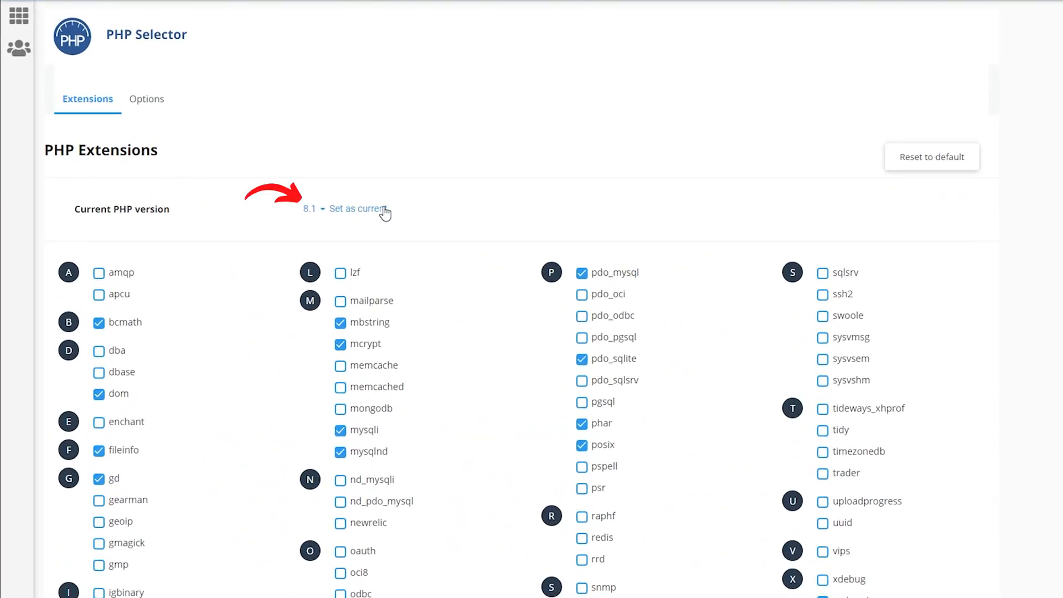
- Apply 'Set as current' so PHP 8.1 replaces 7.4
click(356, 209)
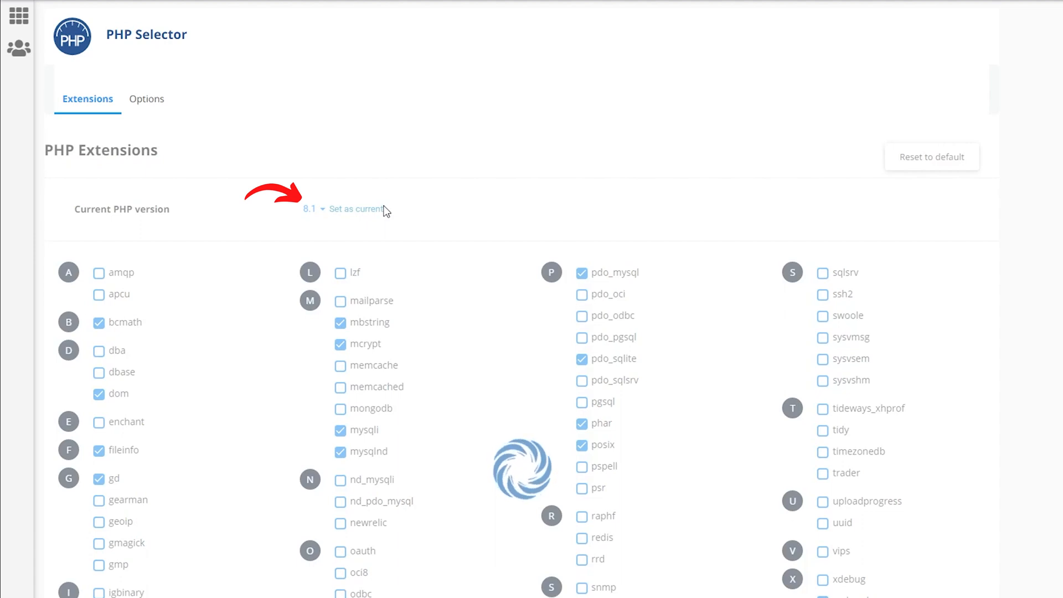
click(356, 209)
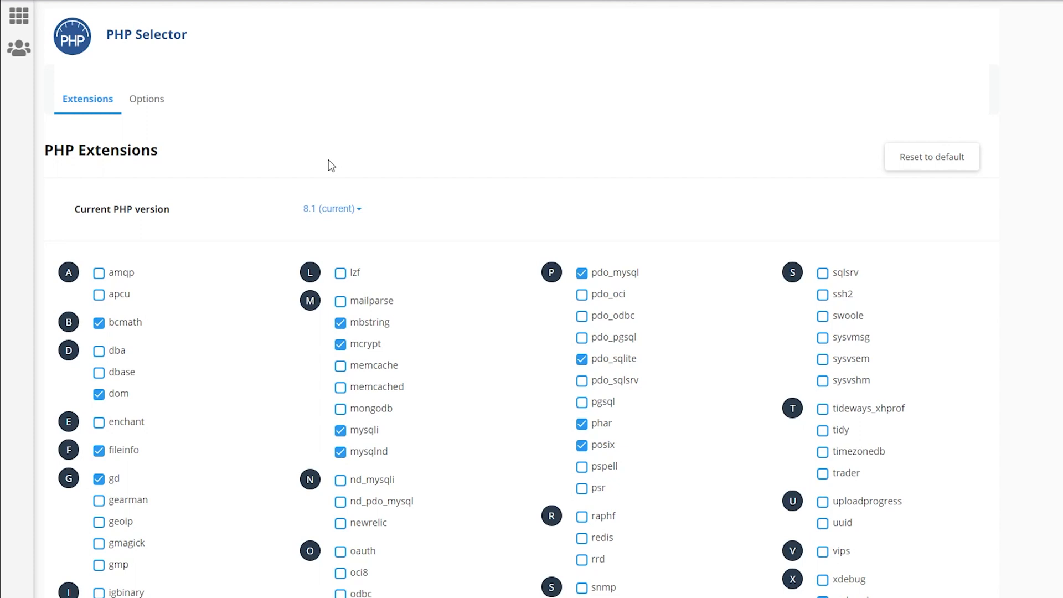
- Review the PHP 8.1 options, then go back to the cPanel home dashboard
click(147, 98)
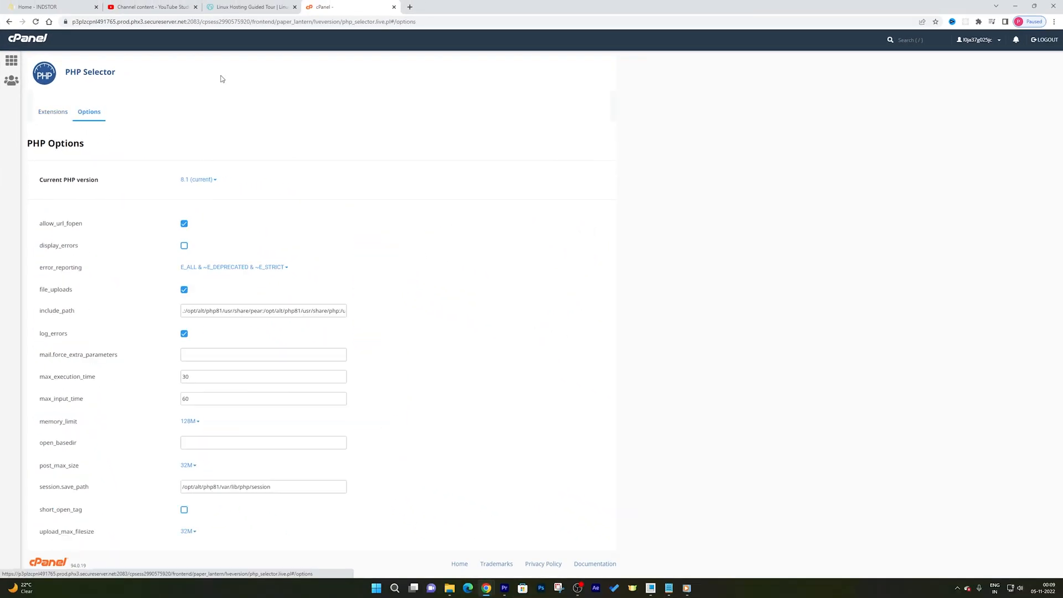
mouse_move(421, 137)
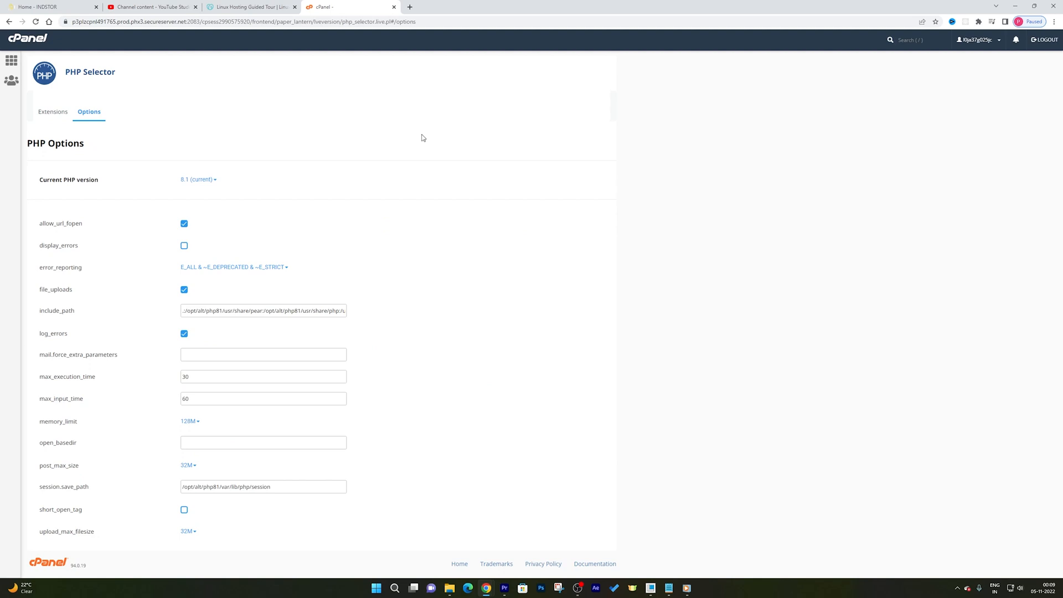
mouse_move(249, 160)
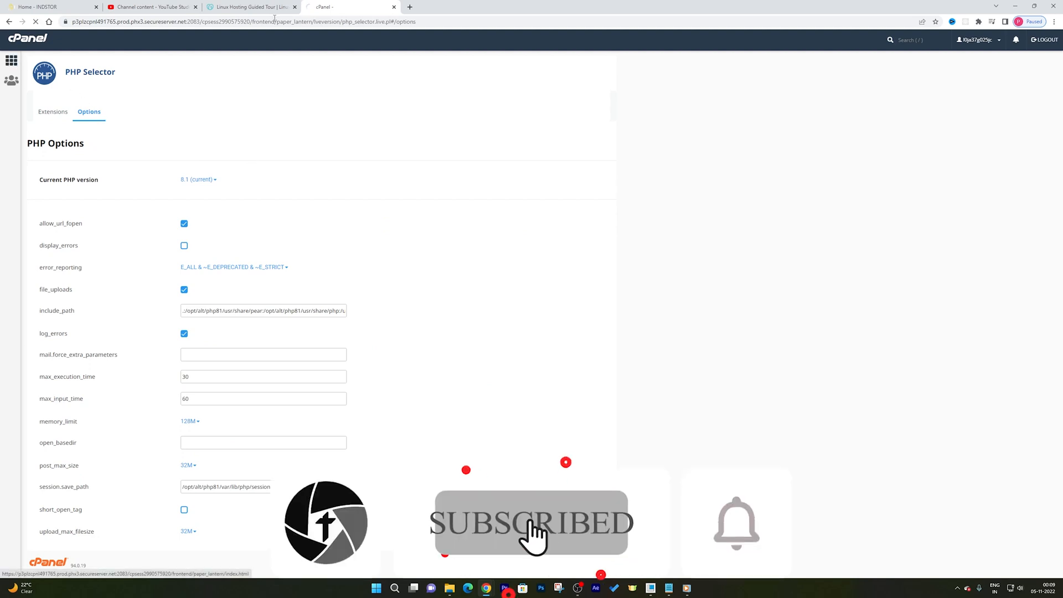
click(27, 38)
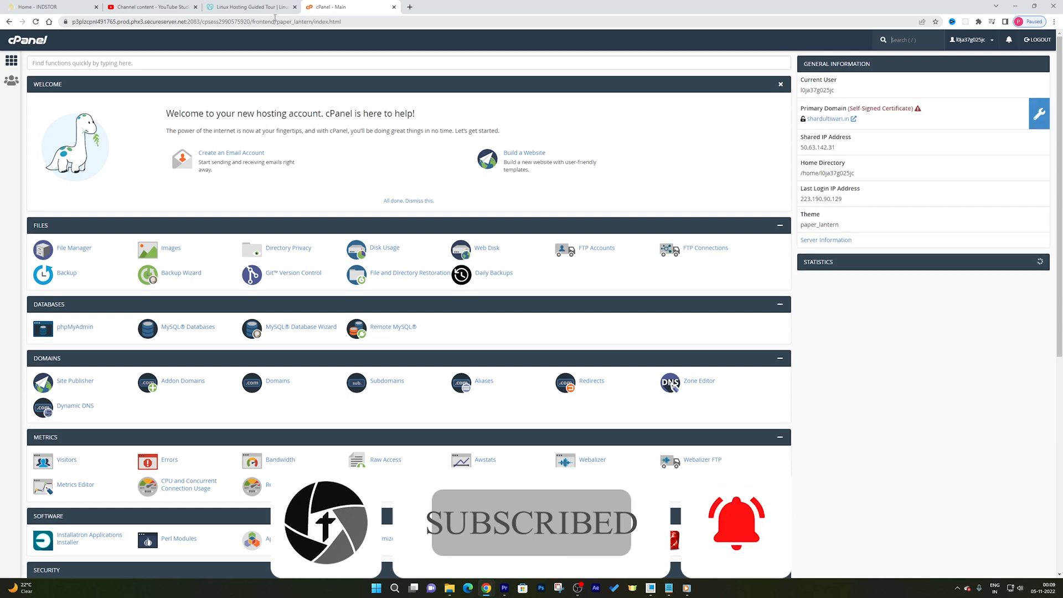